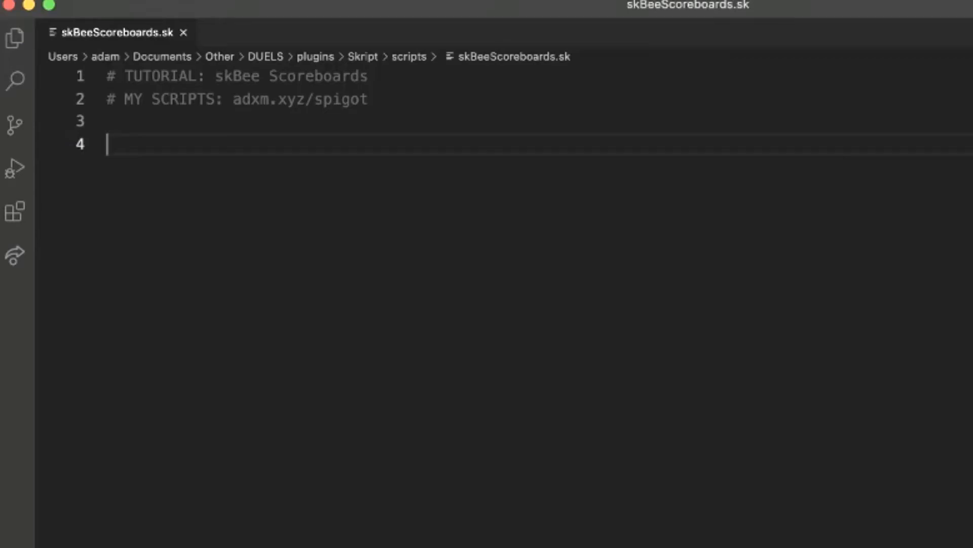
pyautogui.moveTo(327, 322)
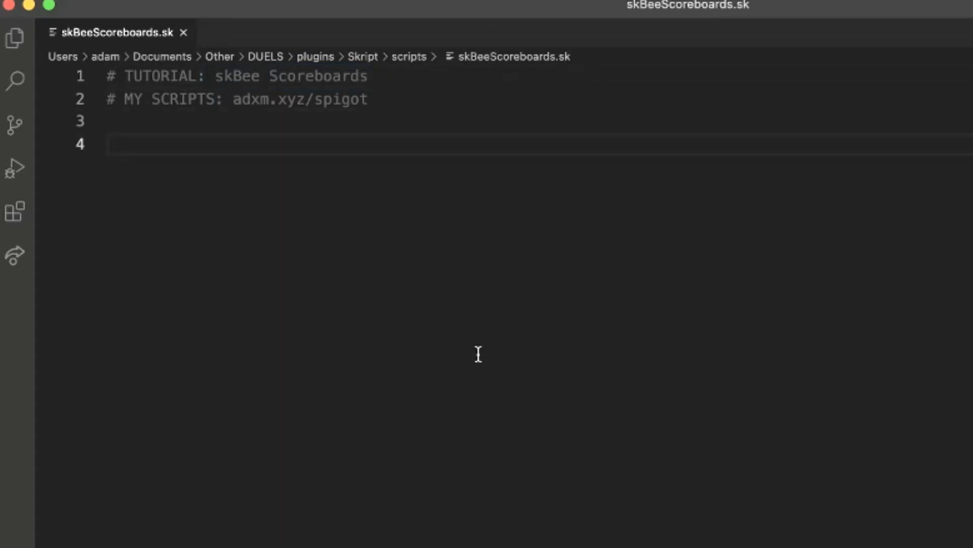
pyautogui.moveTo(768, 506)
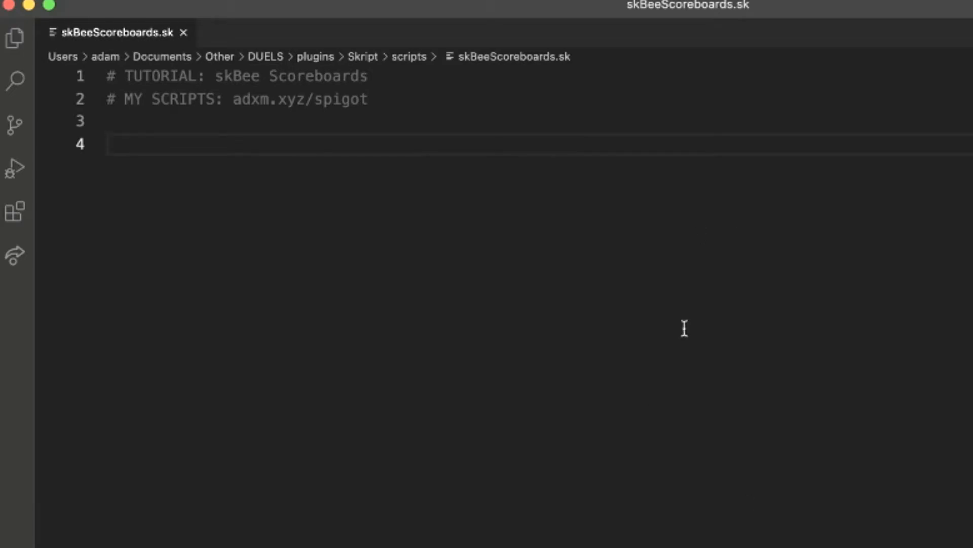
pyautogui.moveTo(451, 345)
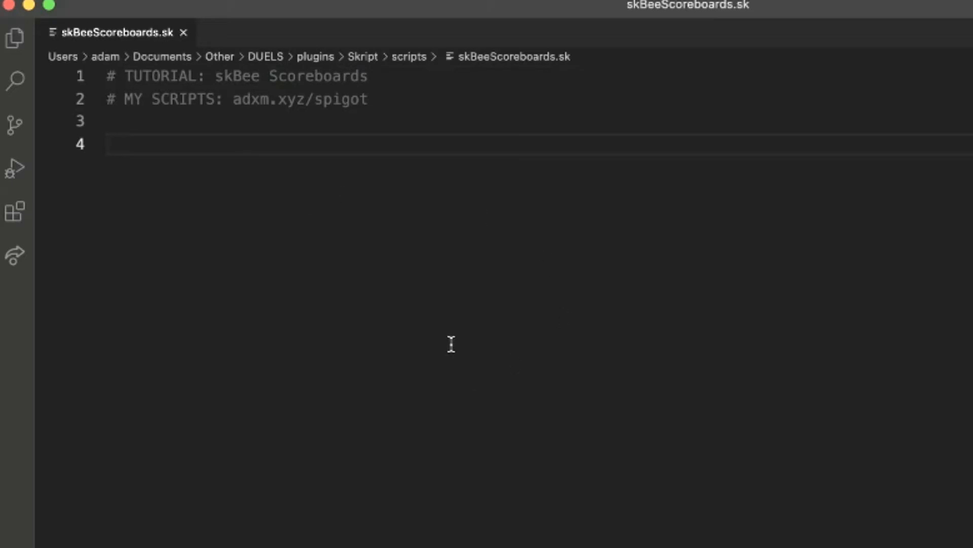
# Write an on join event setting the player's scoreboard title to "&6&lMy Server".
pyautogui.write('on join:')
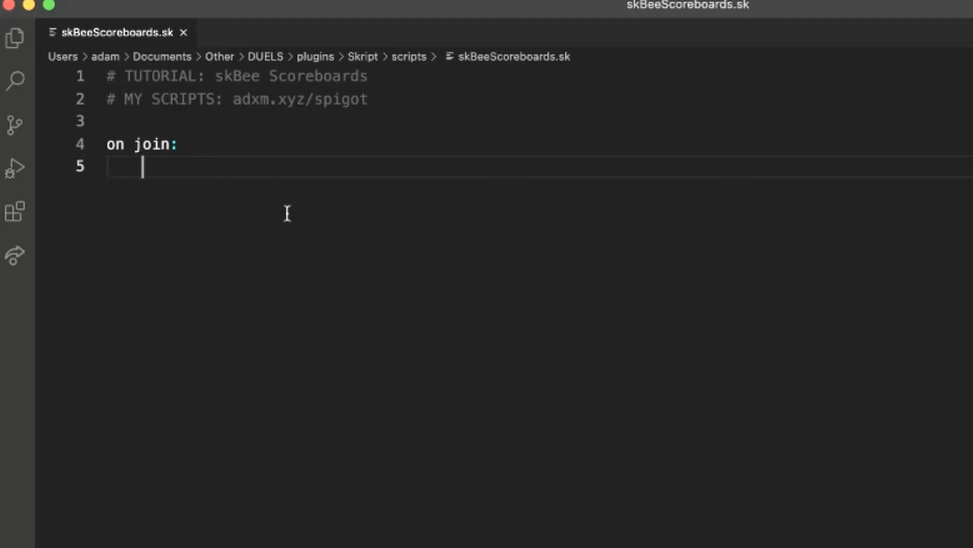
pyautogui.write("set title of player's scoreb")
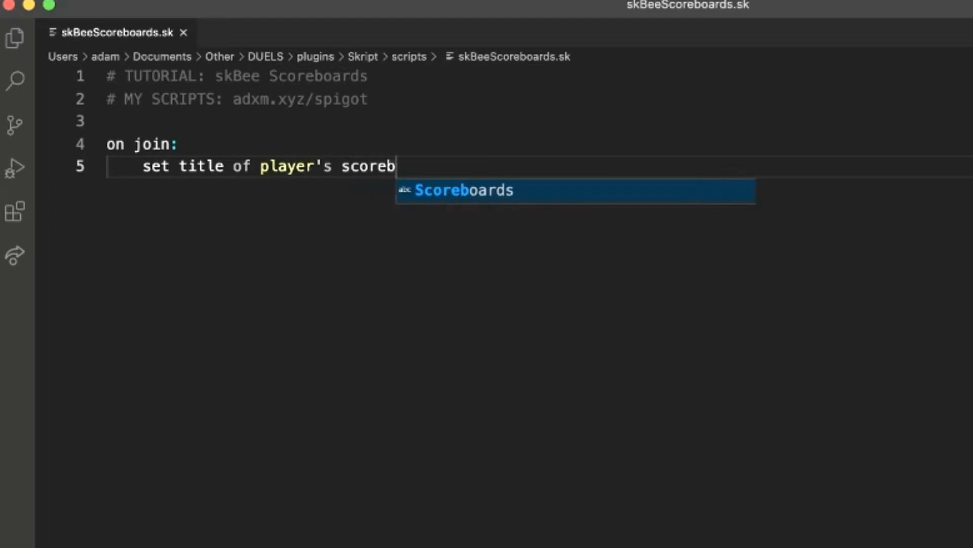
pyautogui.write('oard to :')
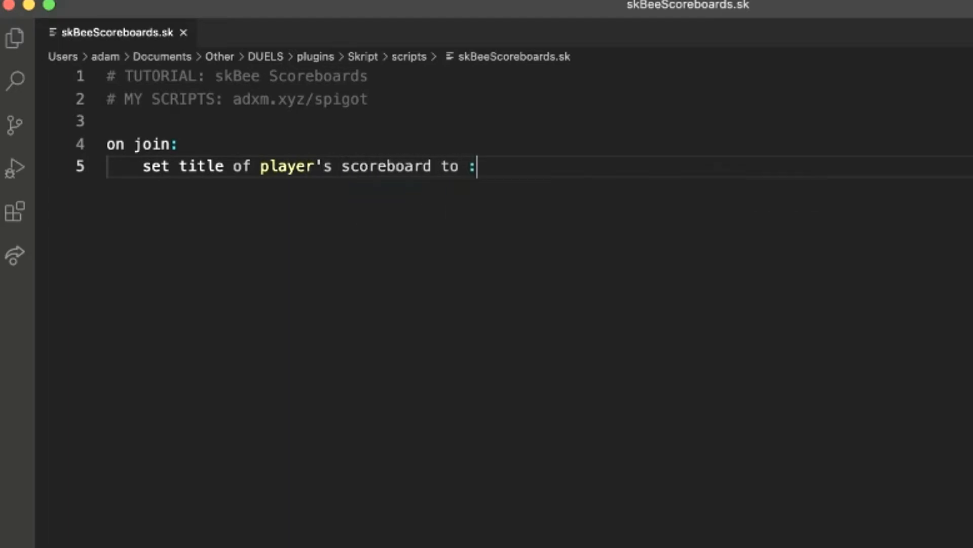
pyautogui.write('"&6"')
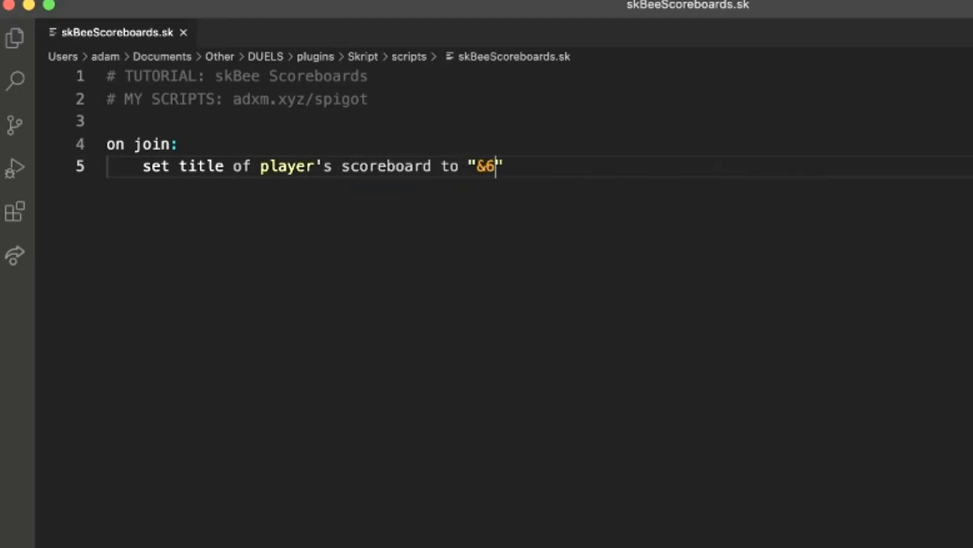
pyautogui.write('&lMy Server')
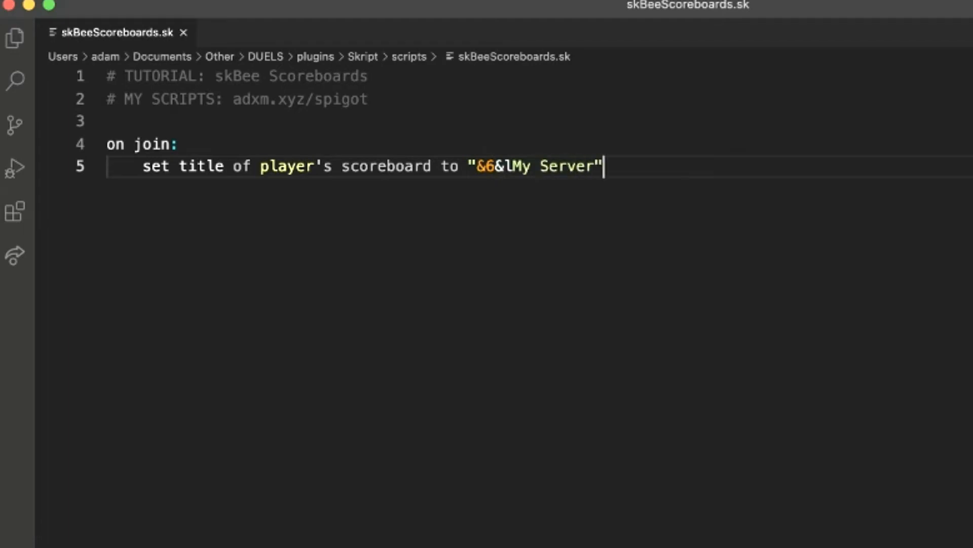
# Add set line statements for scoreboard lines 3, 2 and 1, each reading "line 1".
pyautogui.write('set')
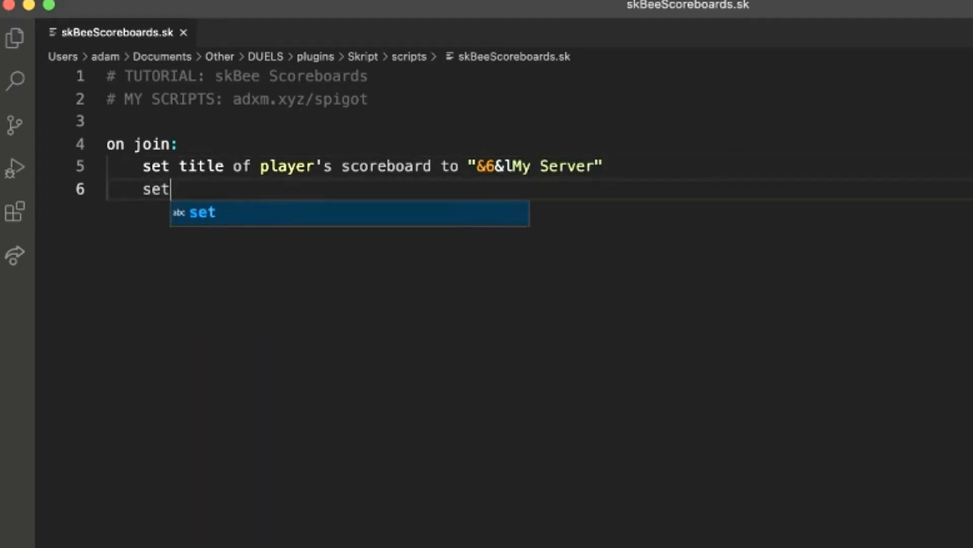
pyautogui.write('line 1')
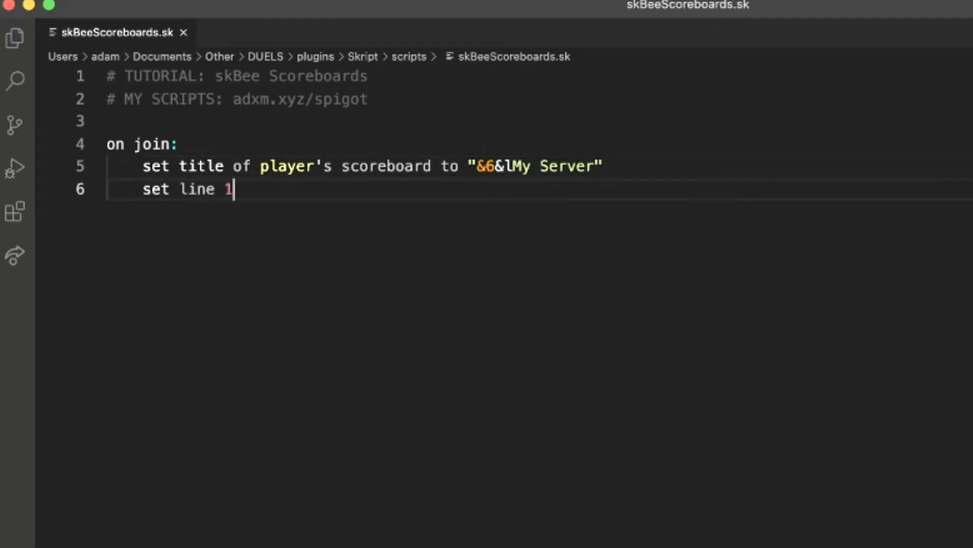
pyautogui.write("of player's")
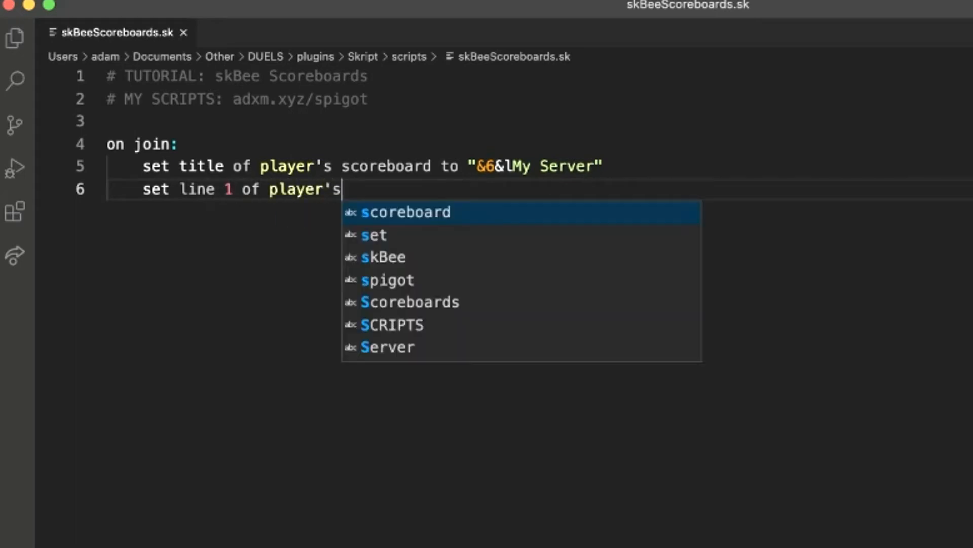
pyautogui.write('scoreboard to ""')
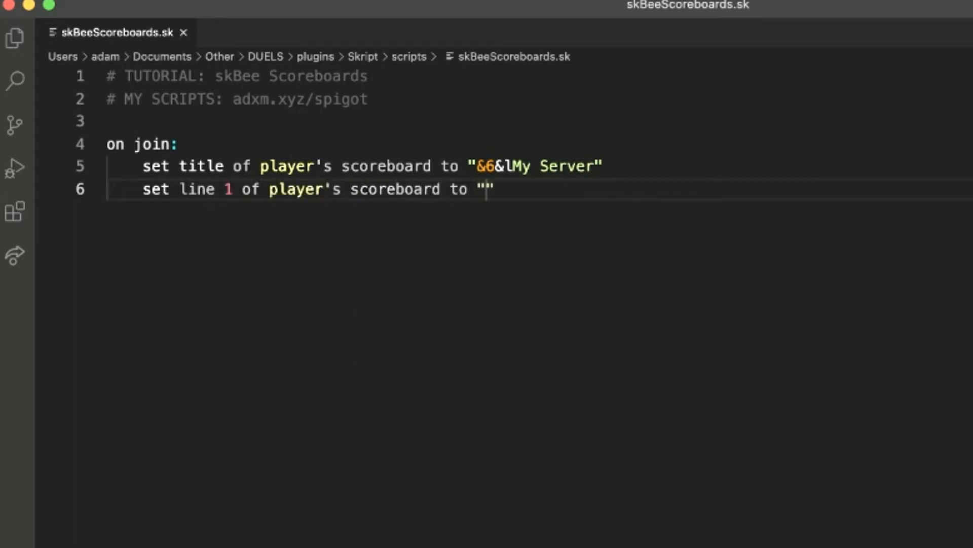
pyautogui.write('line 1')
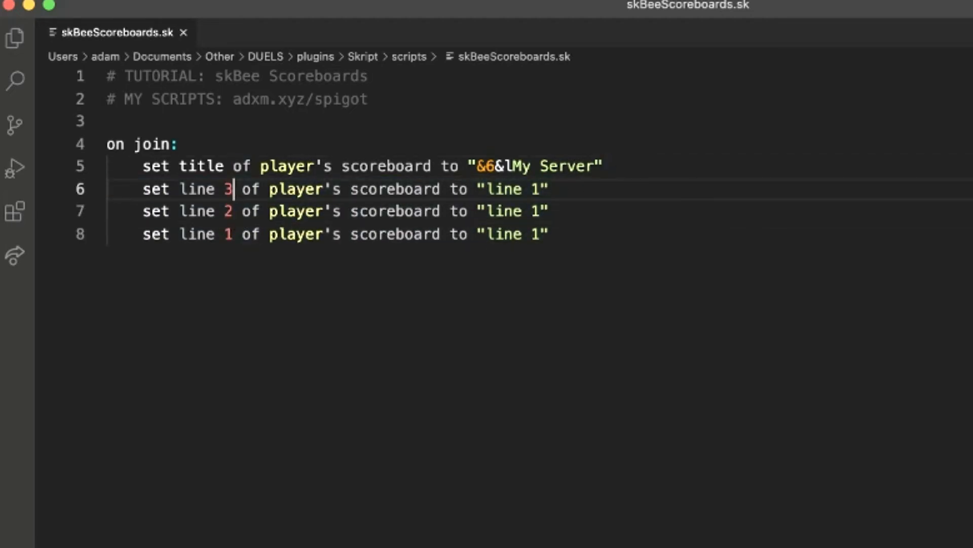
# Make the lines read "line 3; %player%", "line 2", "line 1" and add blank lines below the event.
pyautogui.moveTo(485, 188); pyautogui.dragTo(547, 234)
pyautogui.write('3; ')
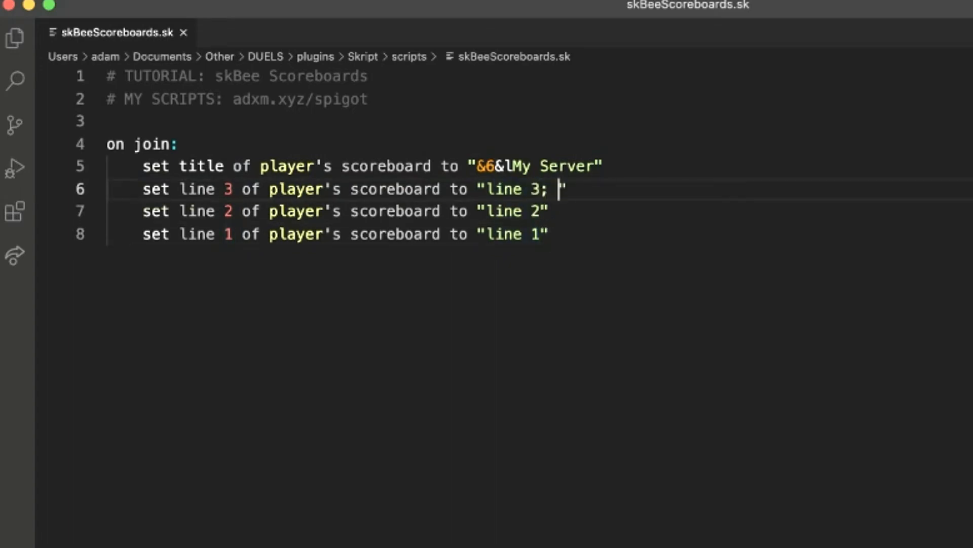
pyautogui.write('%player%')
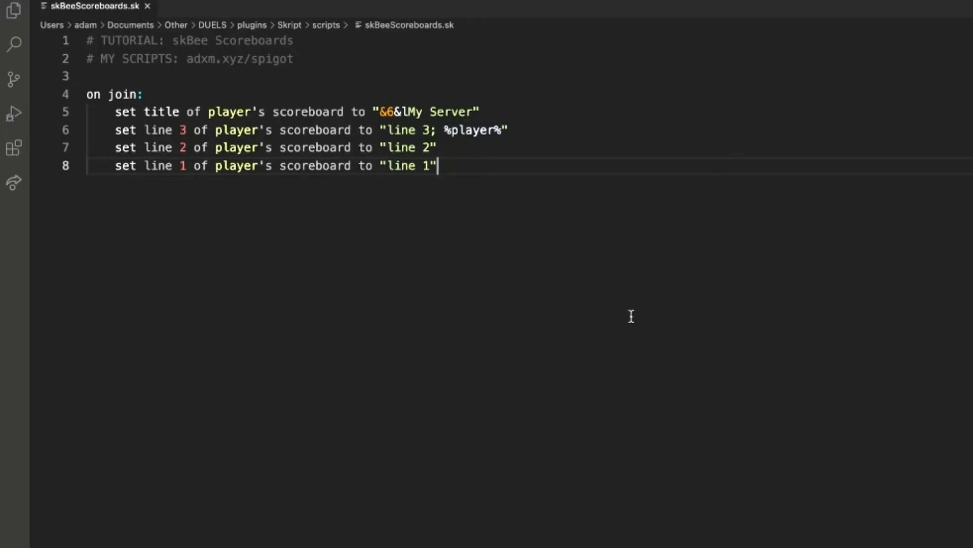
pyautogui.press('Enter')
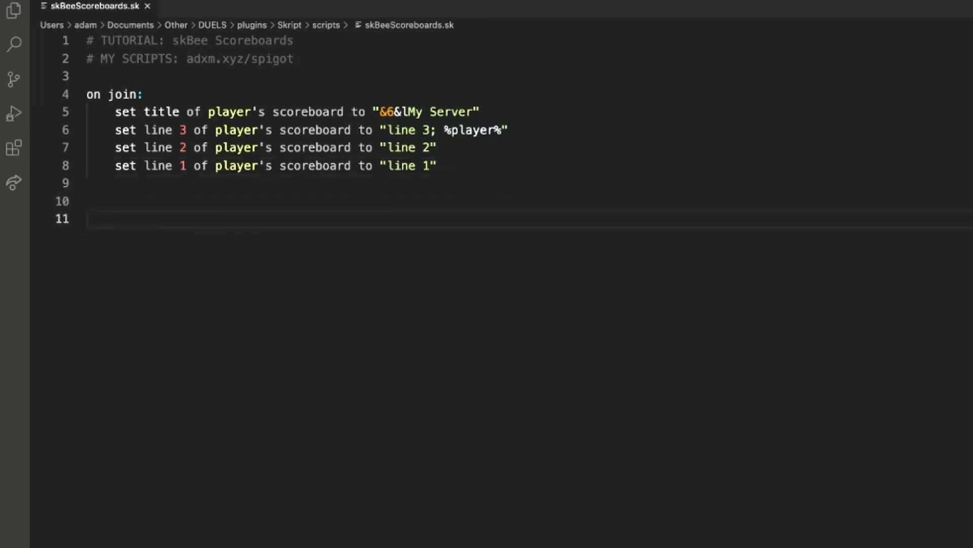
pyautogui.moveTo(401, 421)
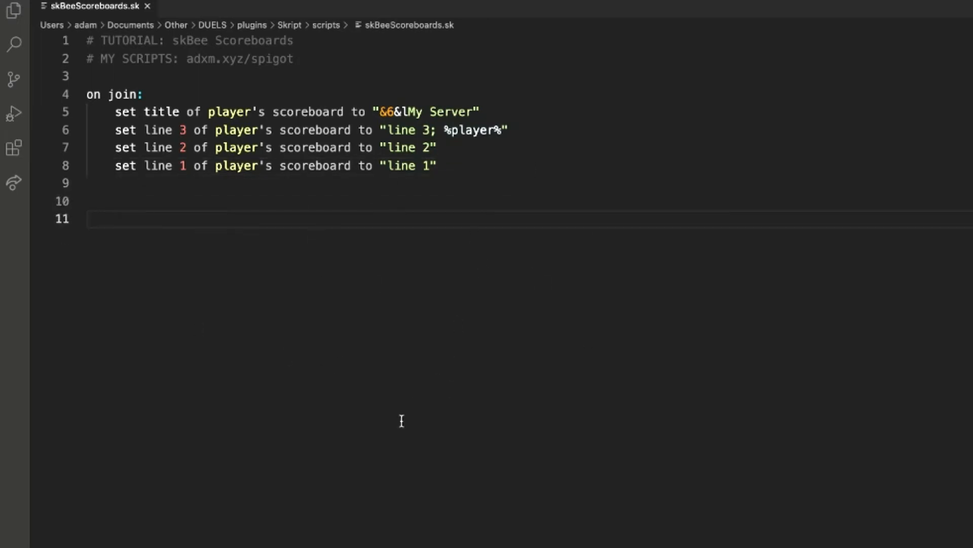
# Define function scoreboard(P: player) holding the set statements and call scoreboard(player) on join.
pyautogui.write('function')
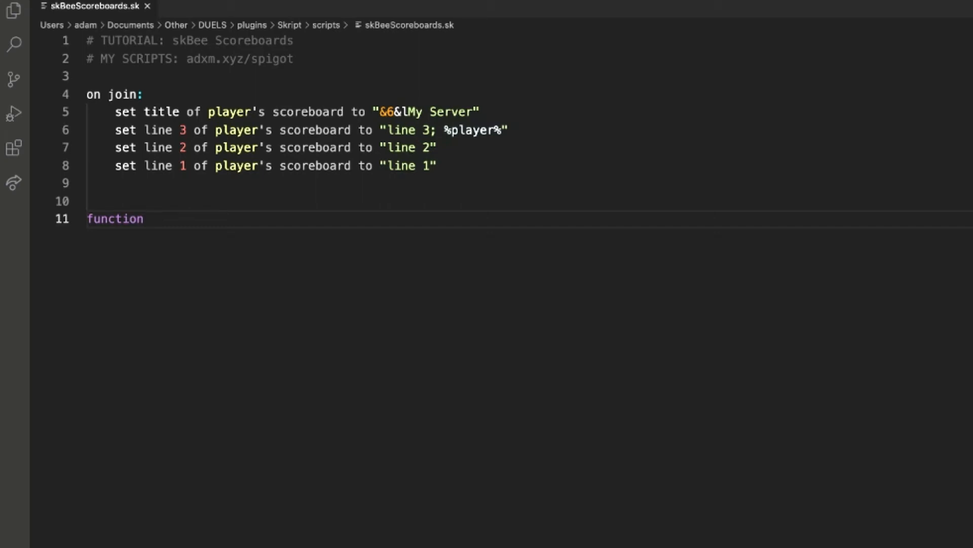
pyautogui.write('scoreboard()')
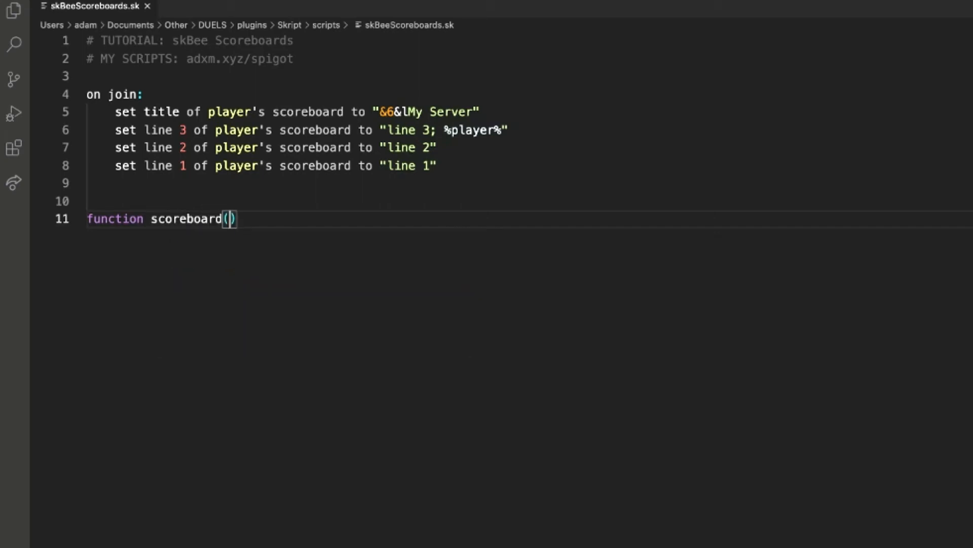
pyautogui.write('P: player')
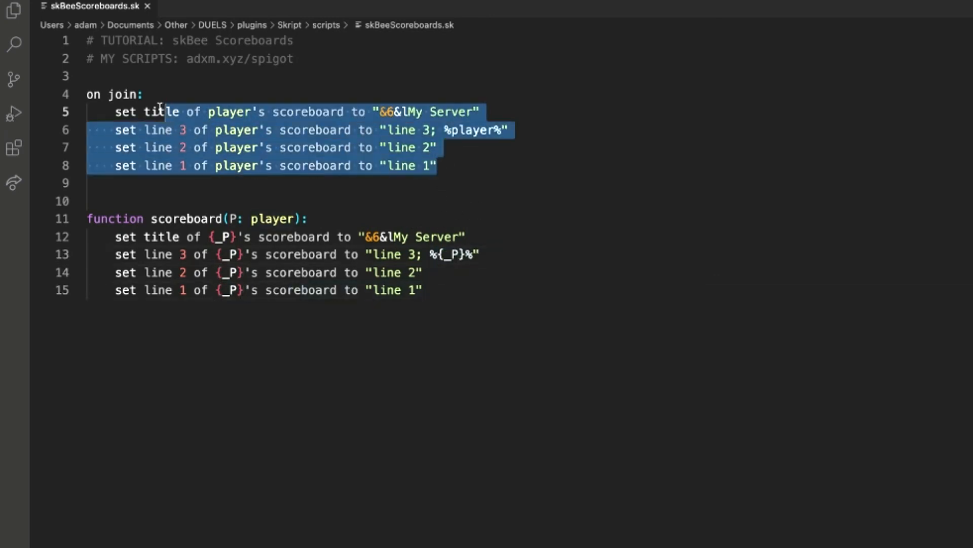
pyautogui.write('scoreboard')
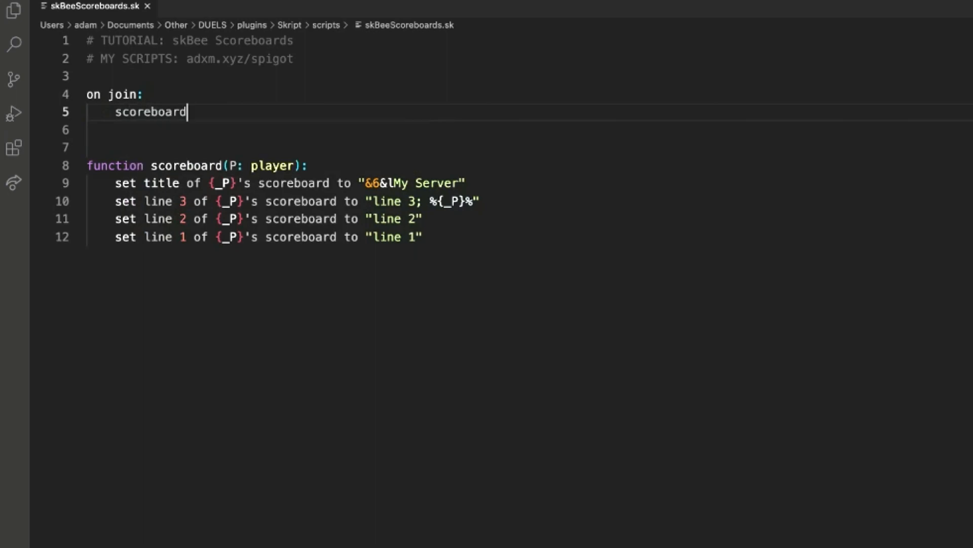
pyautogui.write('(player)')
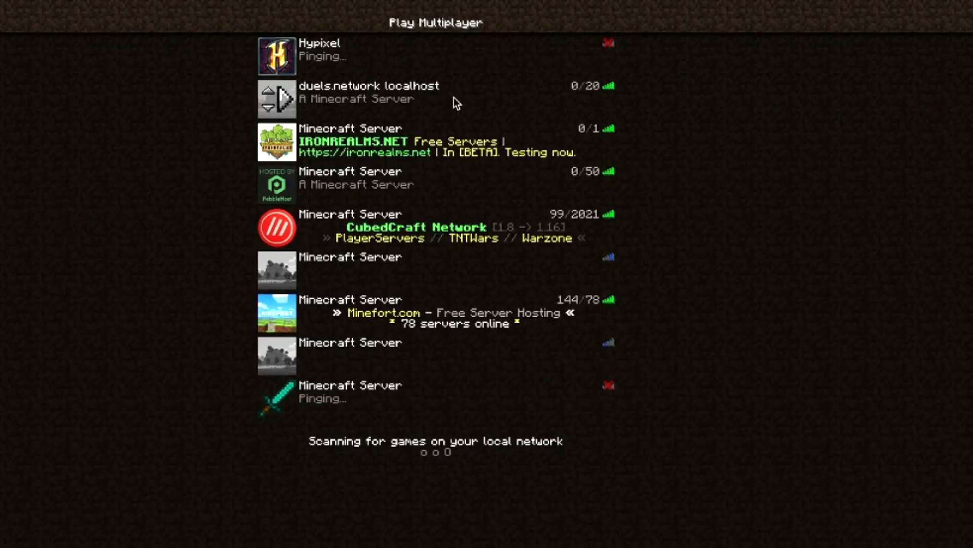
# Join the localhost server from Minecraft Multiplayer to test the scoreboard.
pyautogui.doubleClick(372, 92)
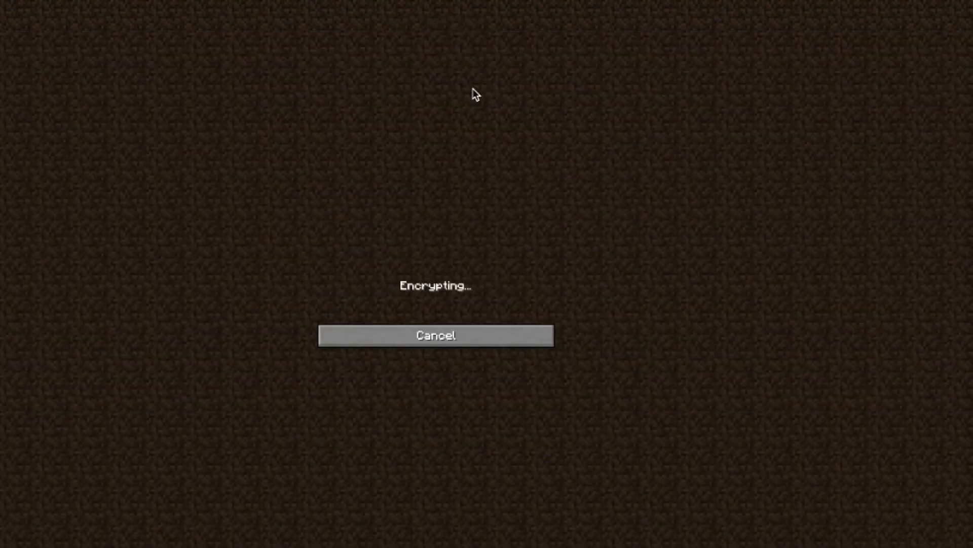